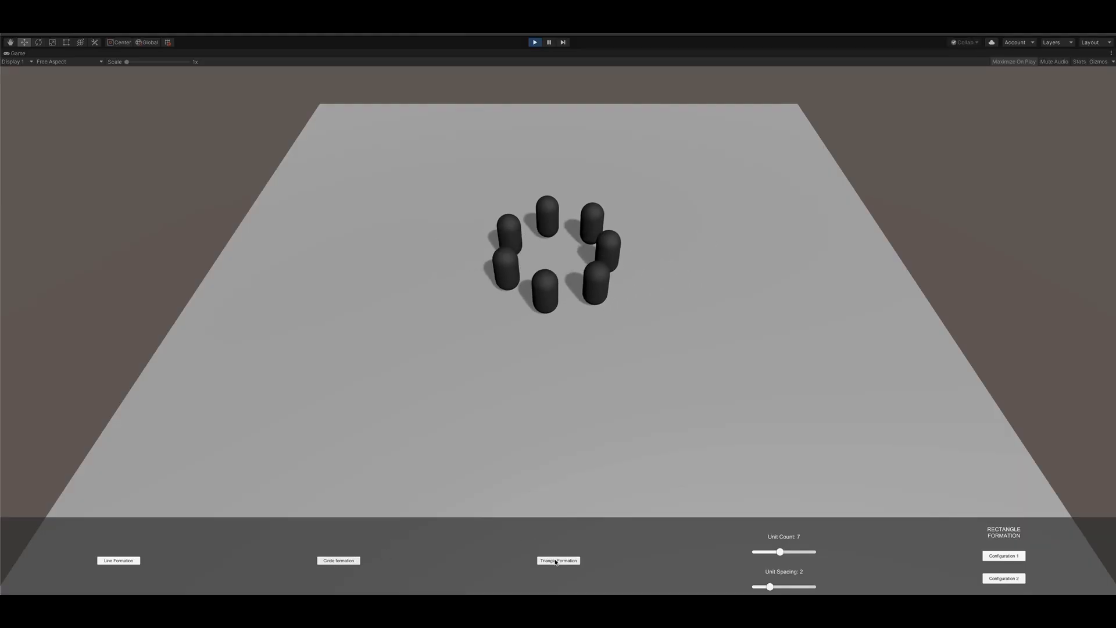
# - Scroll the SpeedTutor Patreon page past the membership tiers to the About section
pyautogui.moveTo(780, 551); pyautogui.dragTo(792, 552)
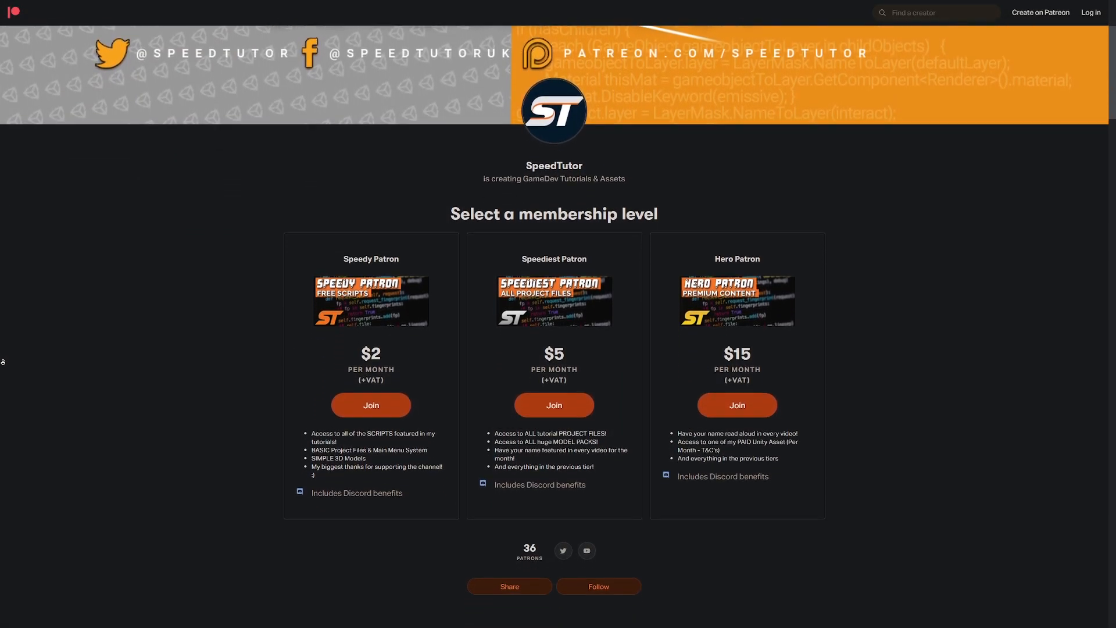
pyautogui.scroll(-3)
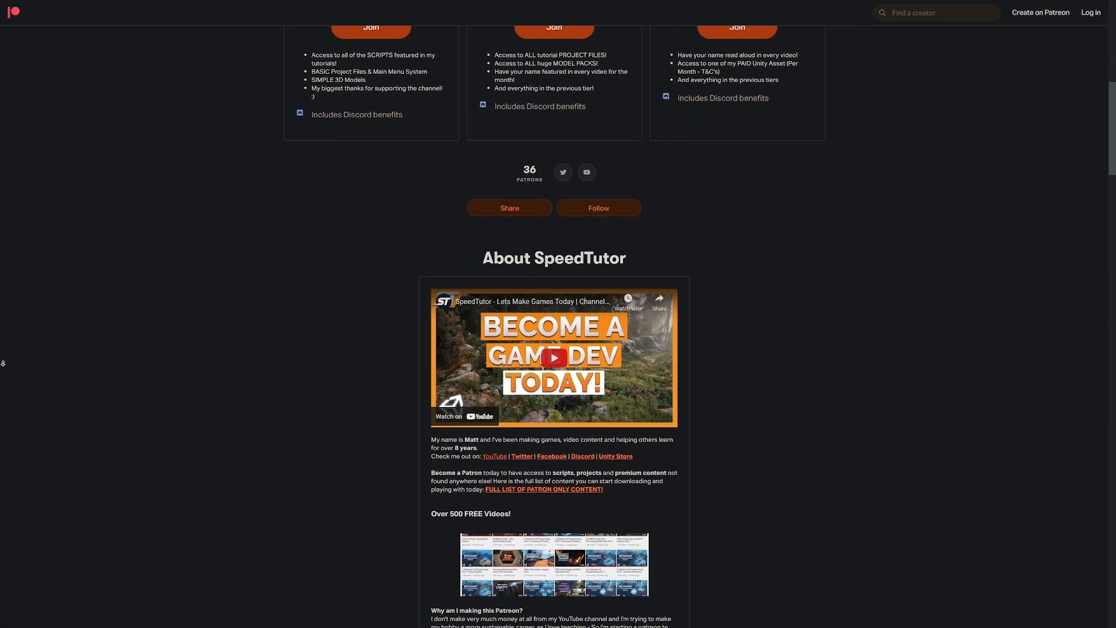
pyautogui.scroll(-3)
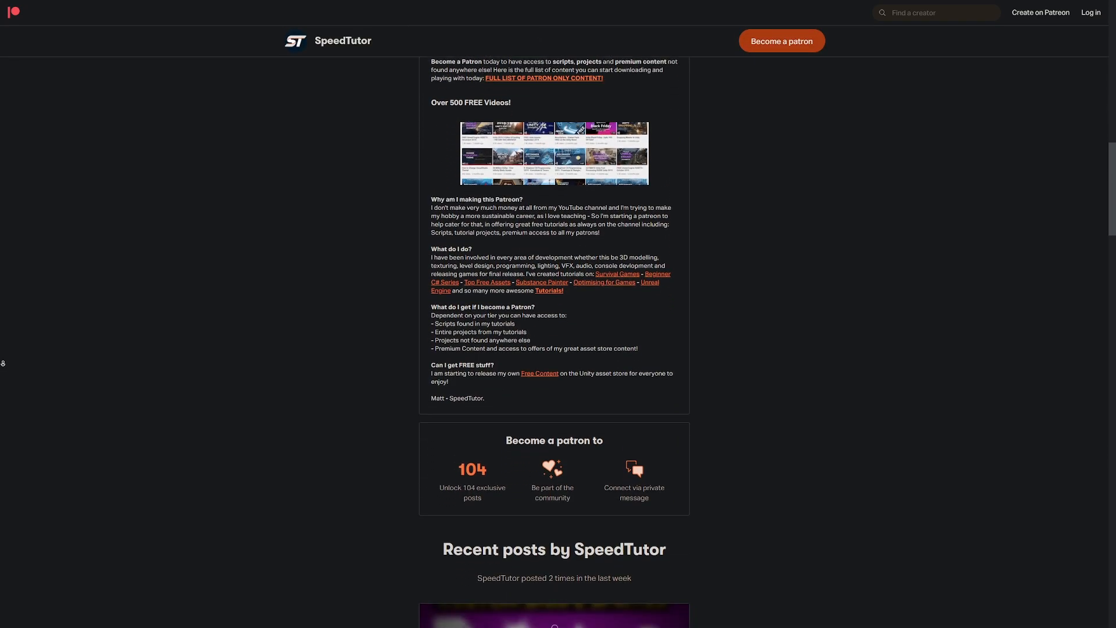
pyautogui.scroll(-3)
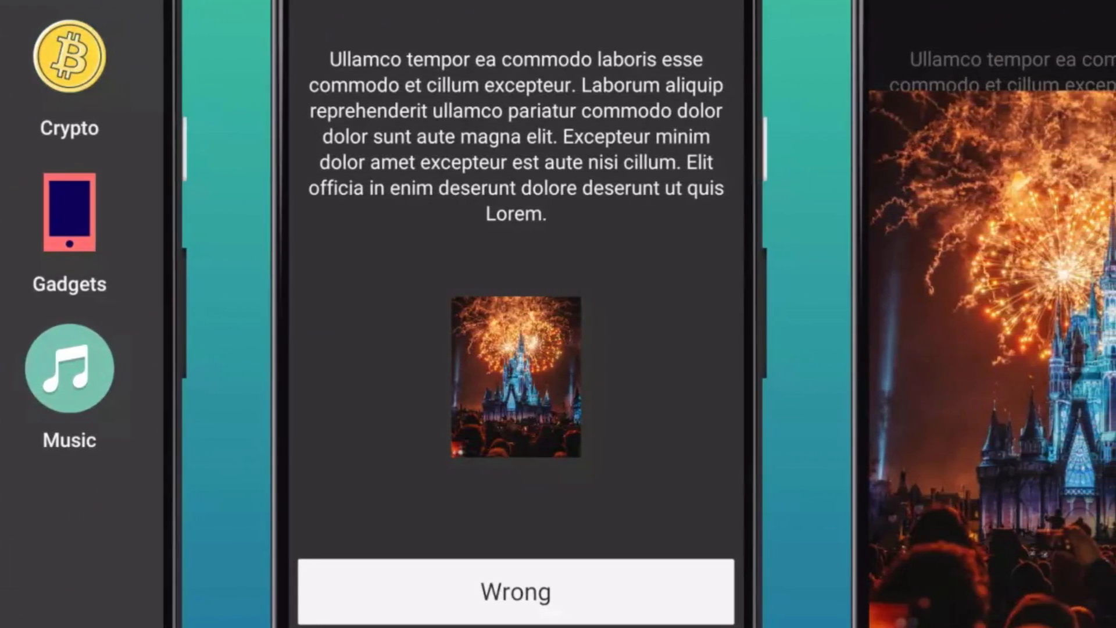
# - Scroll sideways through the quiz app demo's category and picture question screens
pyautogui.hscroll(-3)
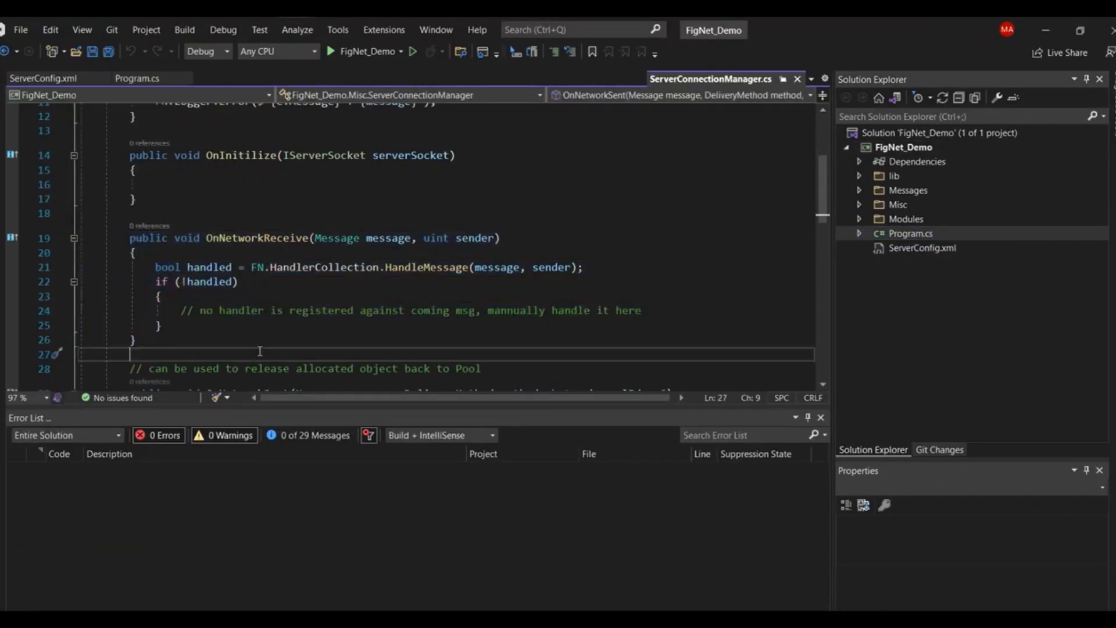
# - Open JokesterModule.cs and expand the Misc folder in Solution Explorer
pyautogui.doubleClick(954, 248)
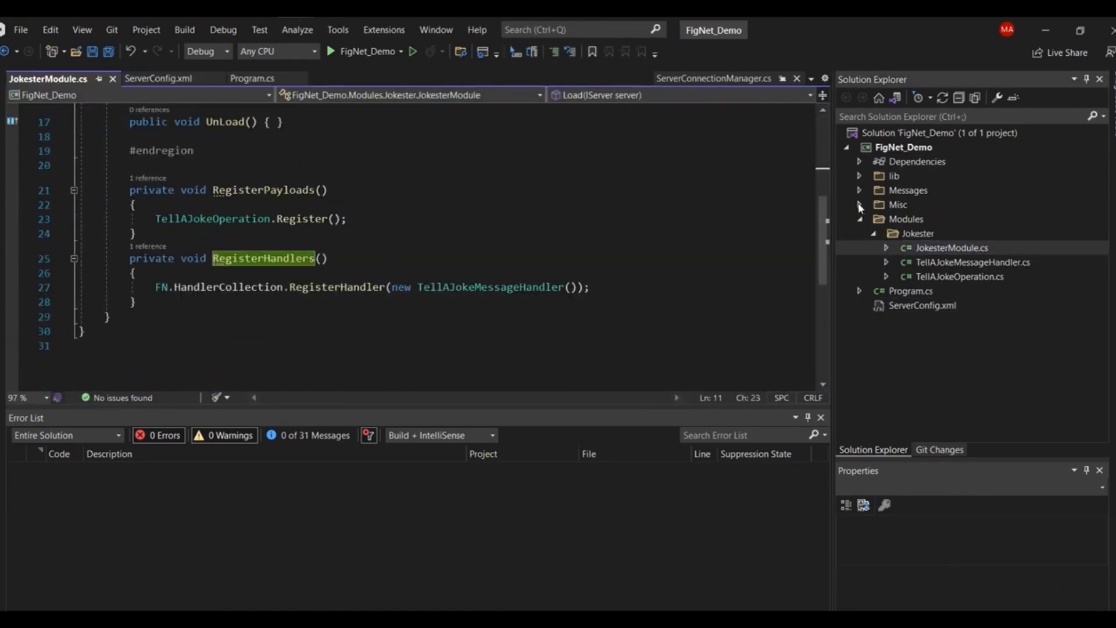
pyautogui.click(961, 320)
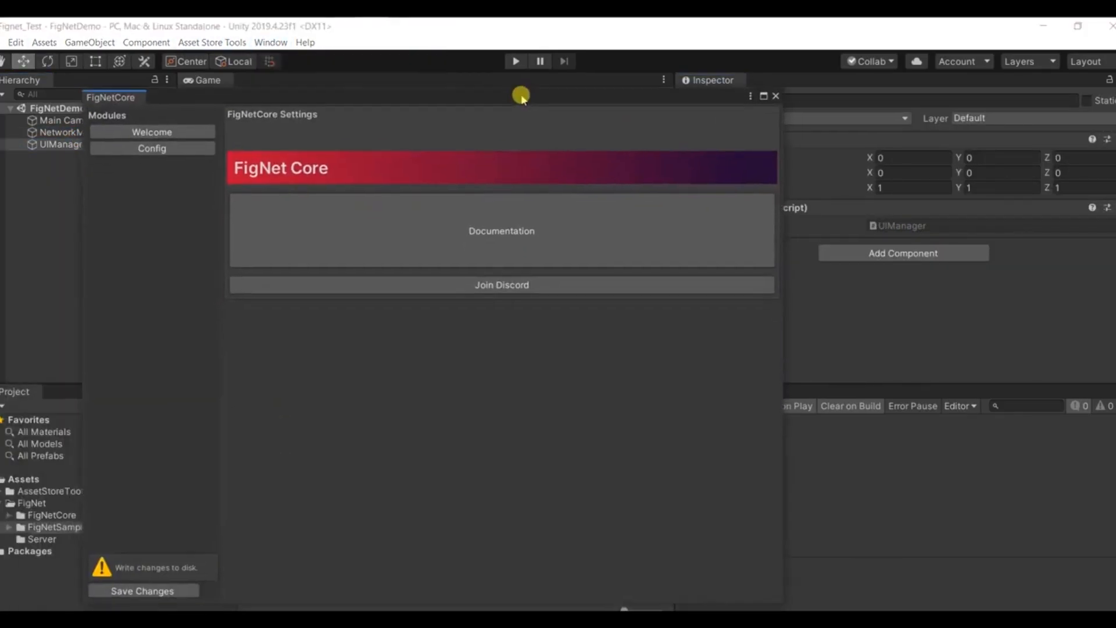
# - Select the Welcome module in the FigNetCore Settings window
pyautogui.click(152, 149)
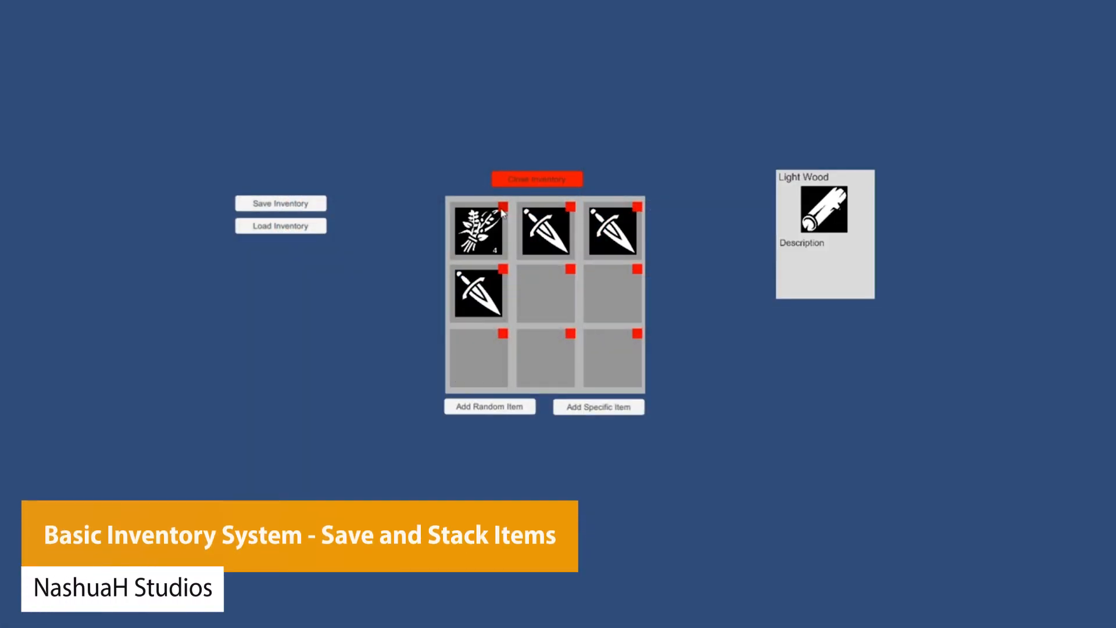
# - Close and reopen the inventory grid, then add random and specific items to it
pyautogui.click(537, 179)
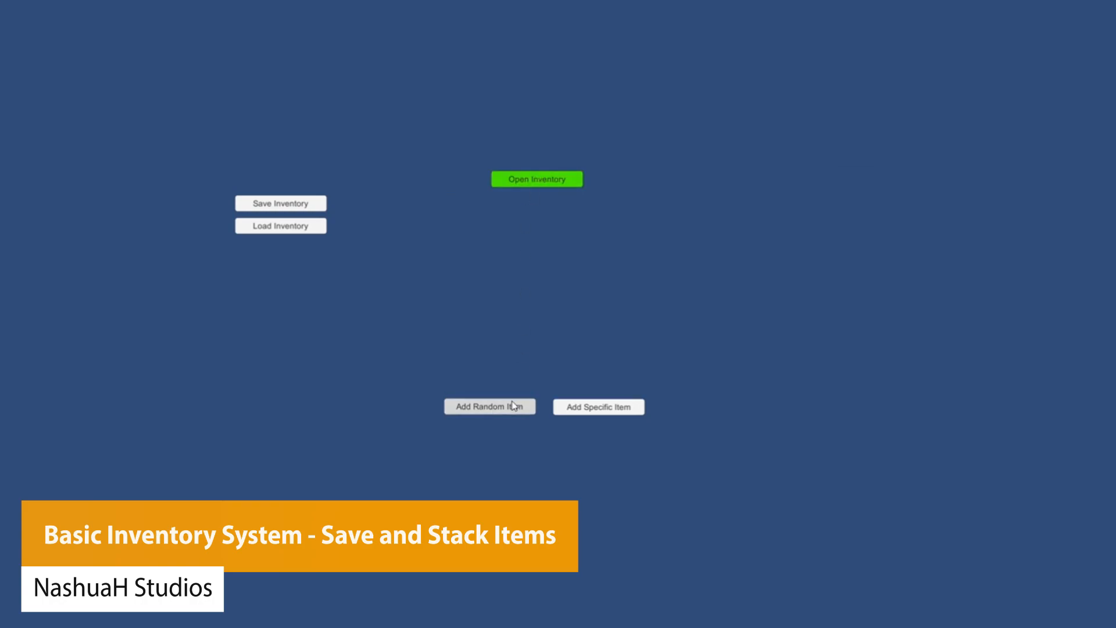
pyautogui.click(536, 178)
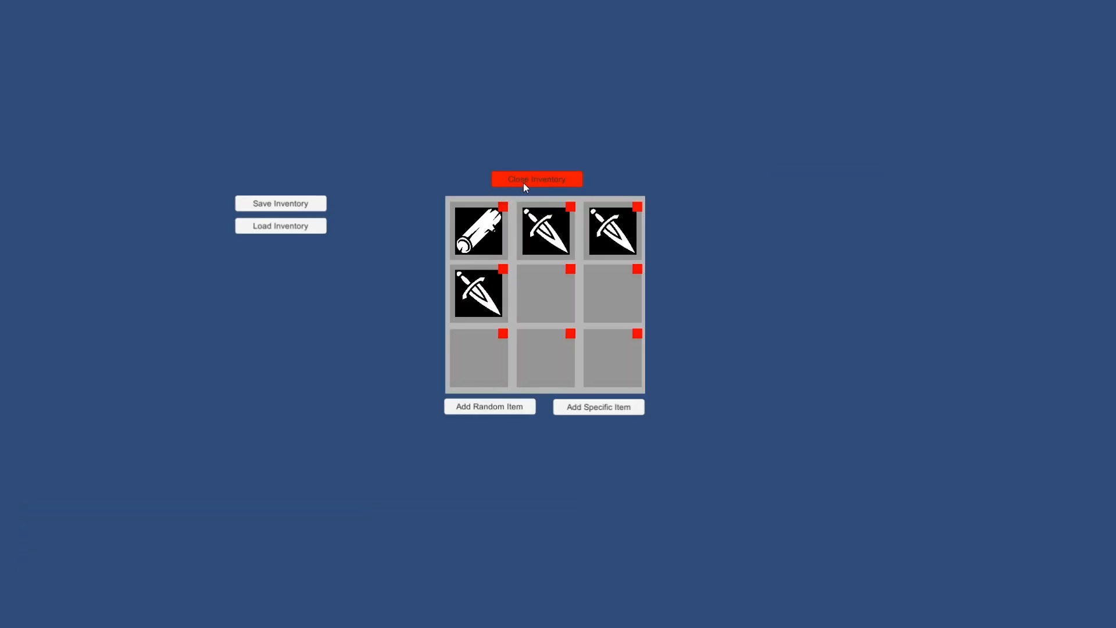
pyautogui.click(598, 407)
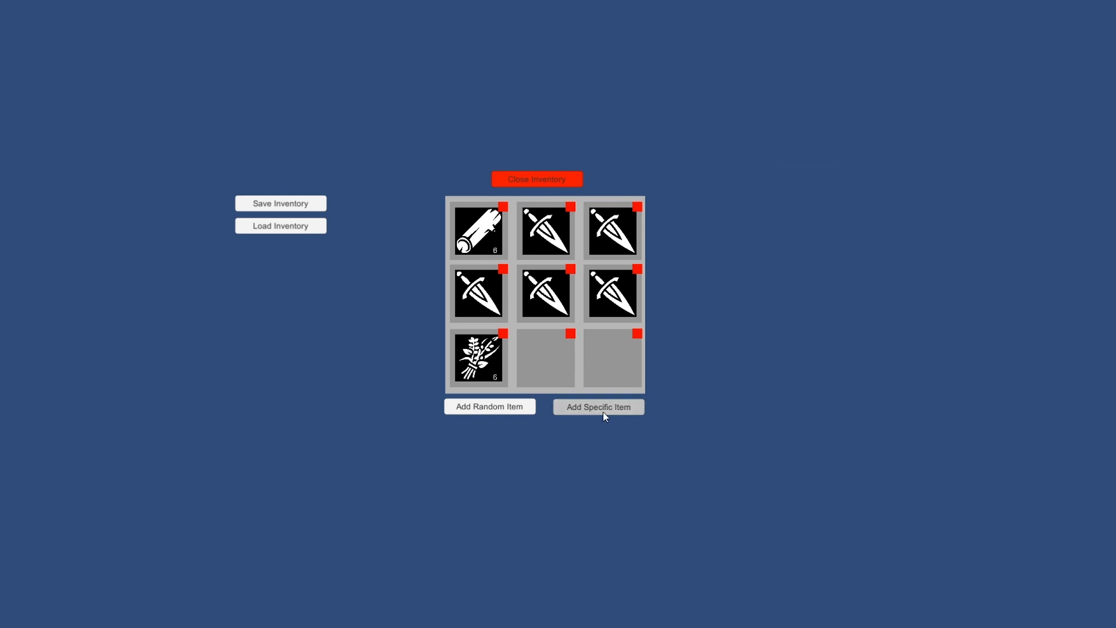
pyautogui.click(599, 406)
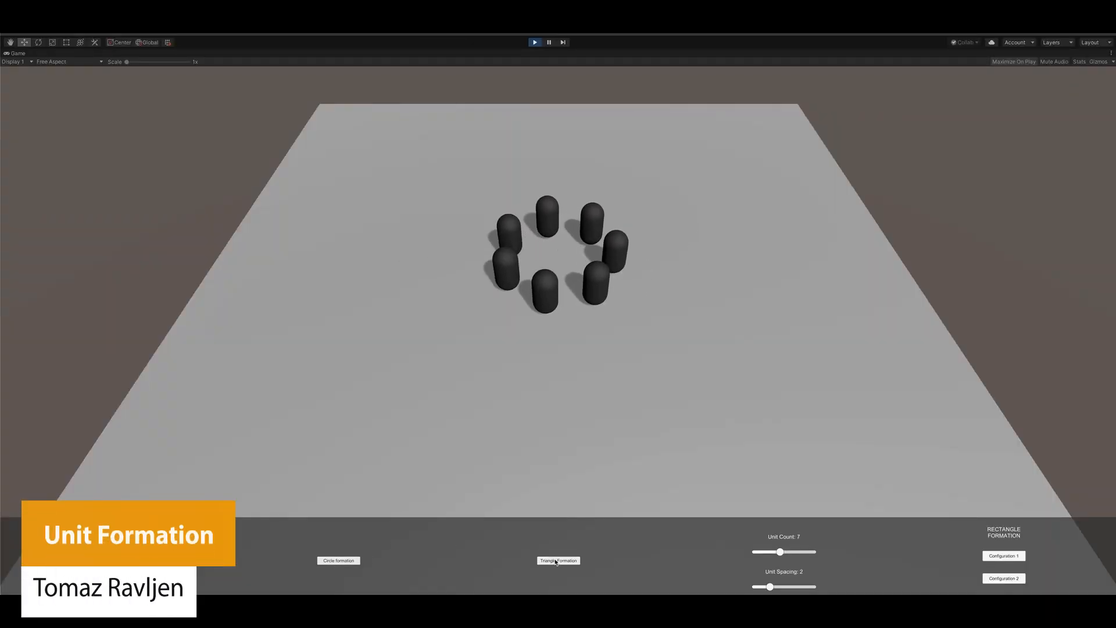
# - Set Unit Count to 10 and Unit Spacing to 3, and switch to Triangle Formation
pyautogui.moveTo(782, 551); pyautogui.dragTo(792, 552)
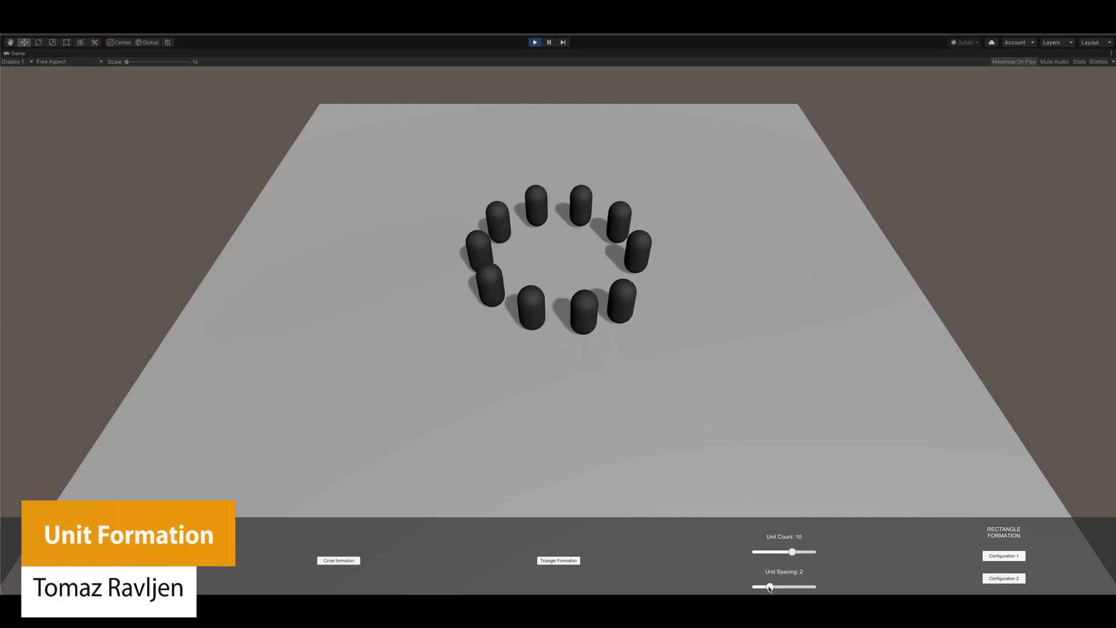
pyautogui.moveTo(770, 587); pyautogui.dragTo(783, 586)
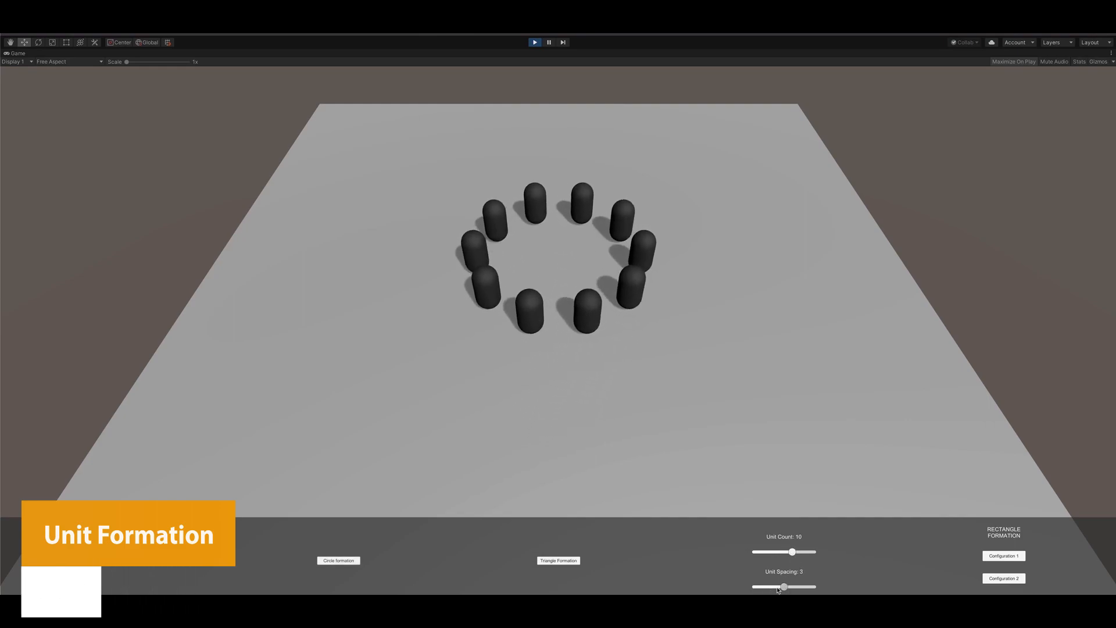
pyautogui.click(558, 562)
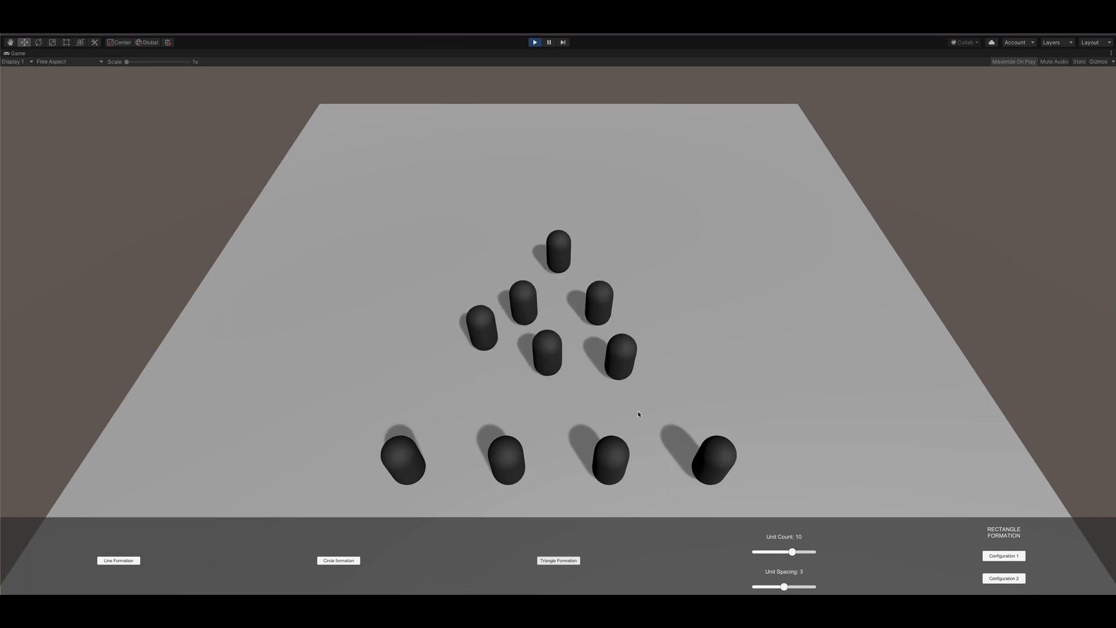
pyautogui.moveTo(783, 587); pyautogui.dragTo(771, 586)
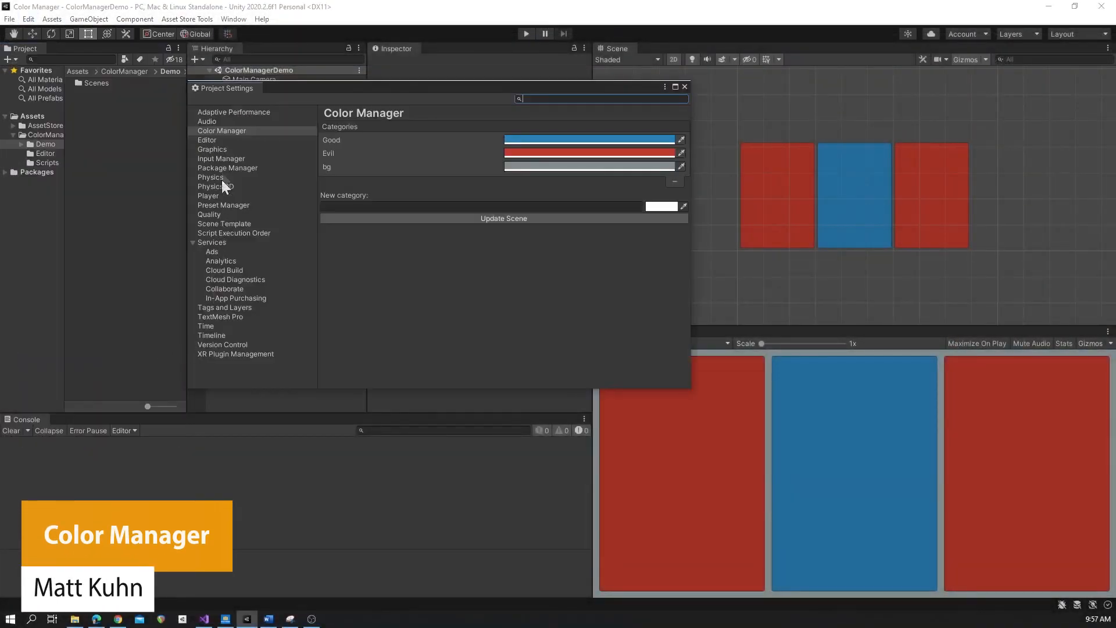
# - Create a Neutral colour category in Color Manager with a green colour
pyautogui.click(482, 206)
pyautogui.write('Neutral')
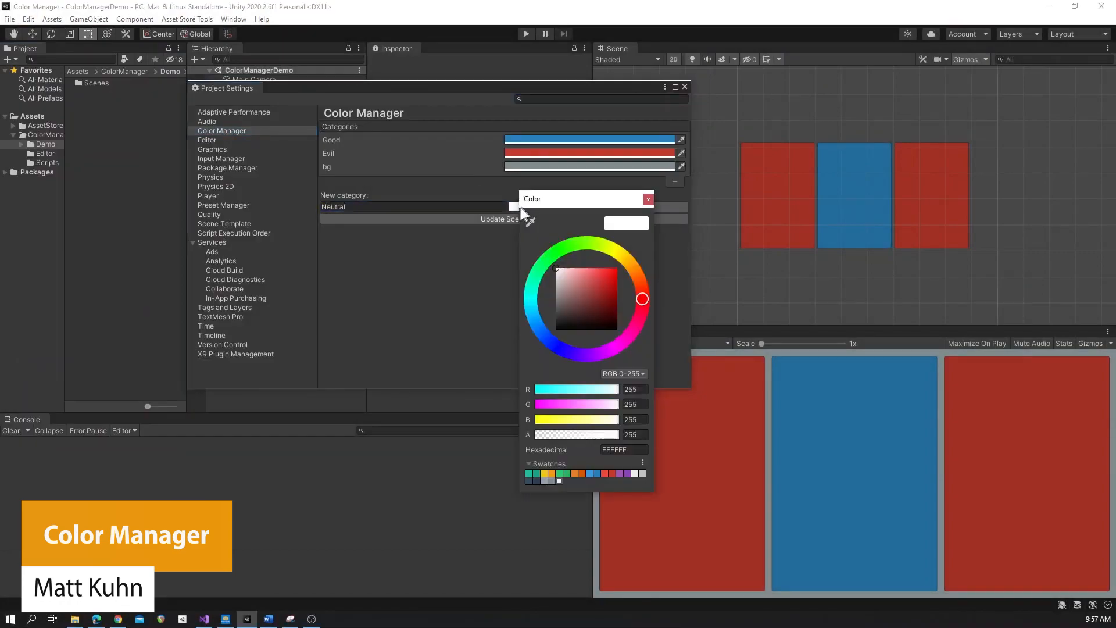
pyautogui.click(603, 286)
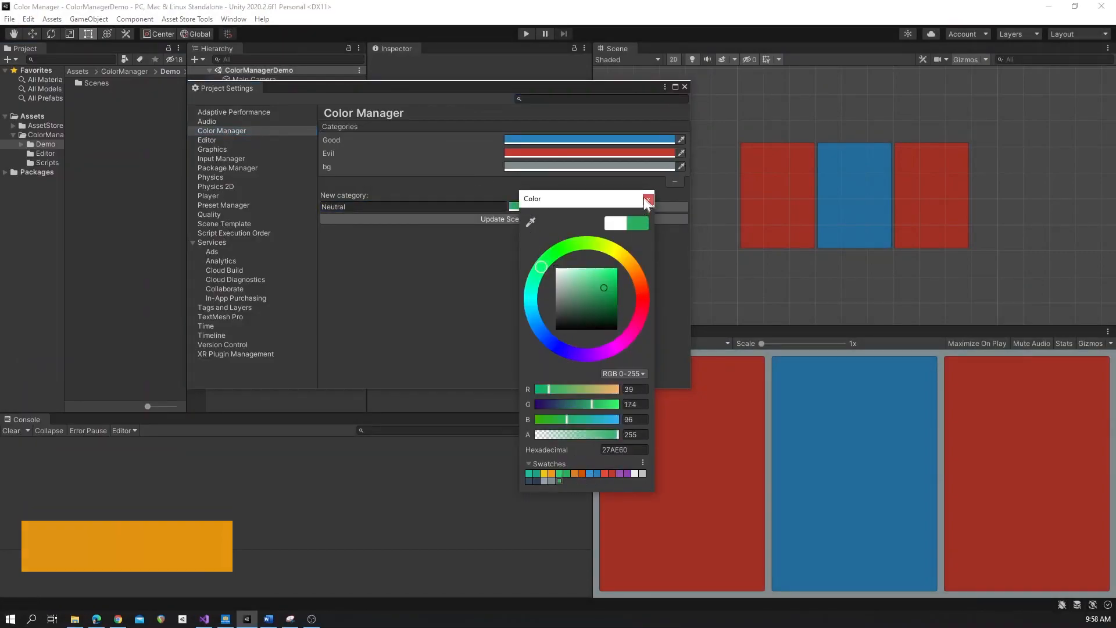
pyautogui.click(647, 199)
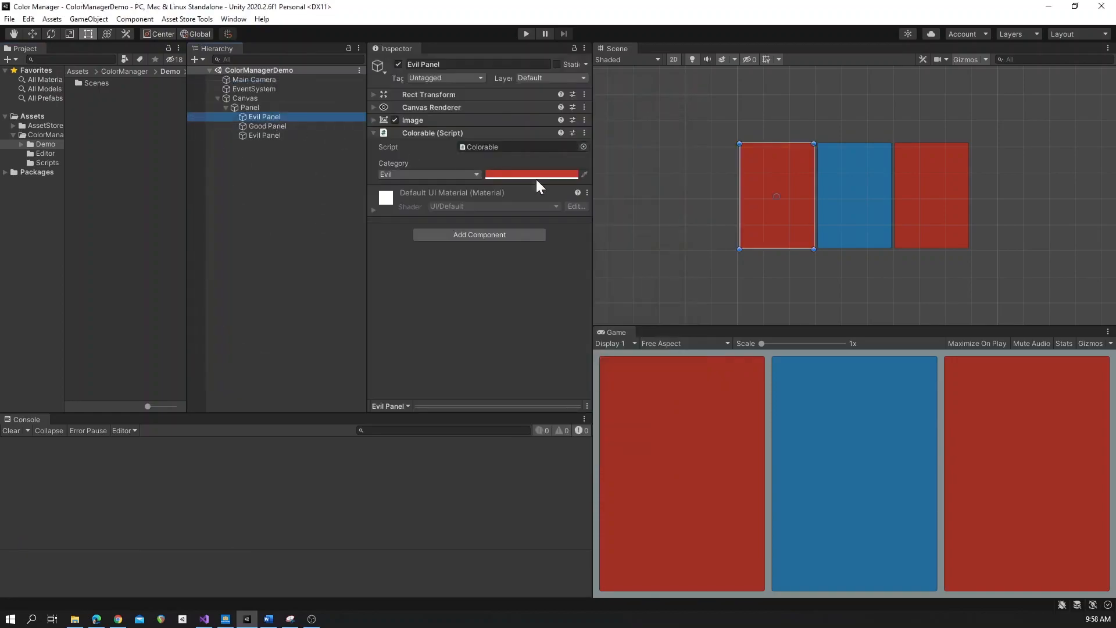
# - Set the Evil Panel and Good Panel Colorable Category to Neutral, then reopen Project Settings
pyautogui.click(428, 174)
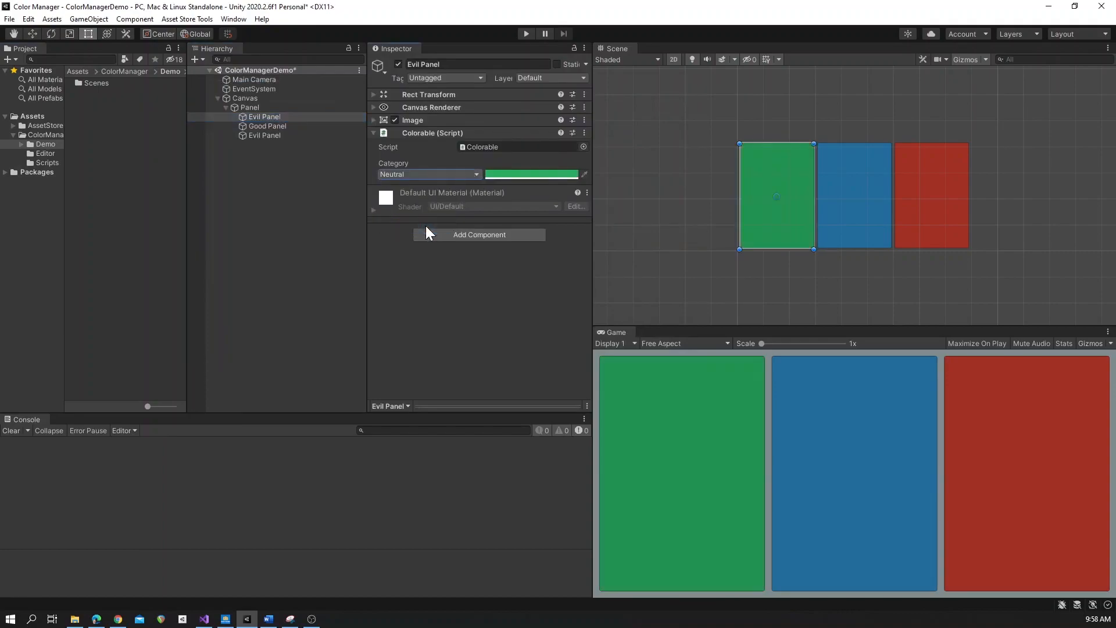
pyautogui.click(268, 126)
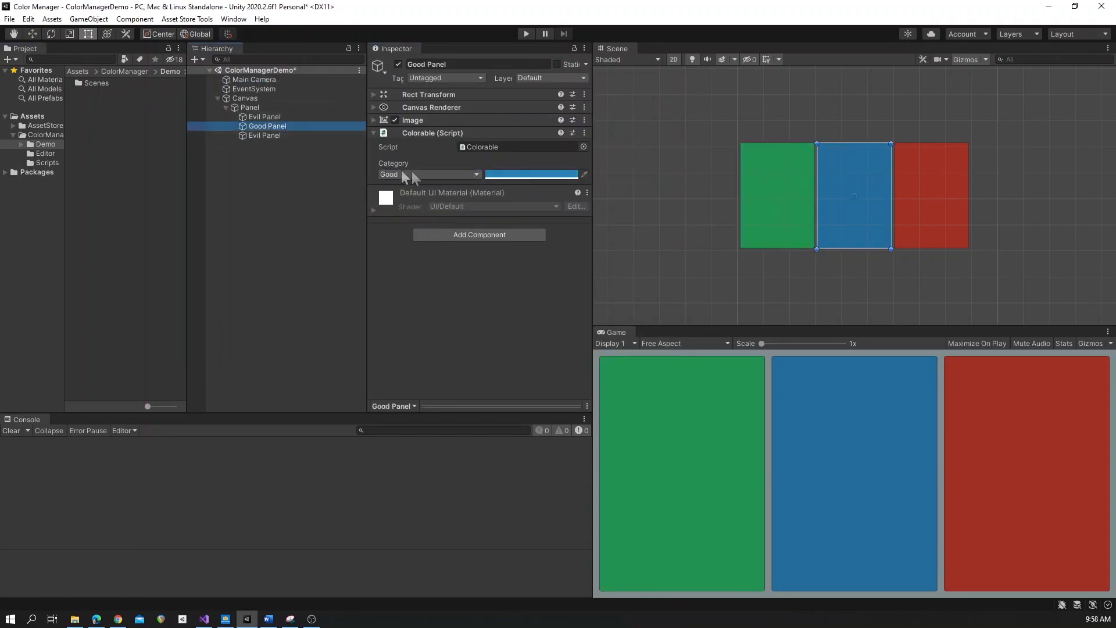
pyautogui.click(427, 174)
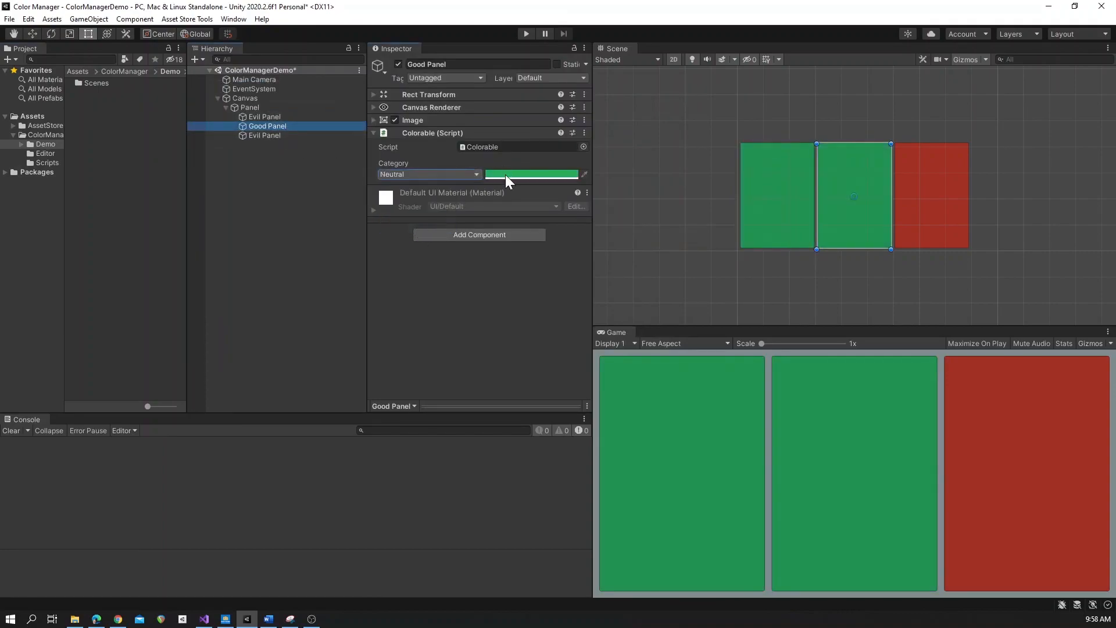
pyautogui.click(28, 19)
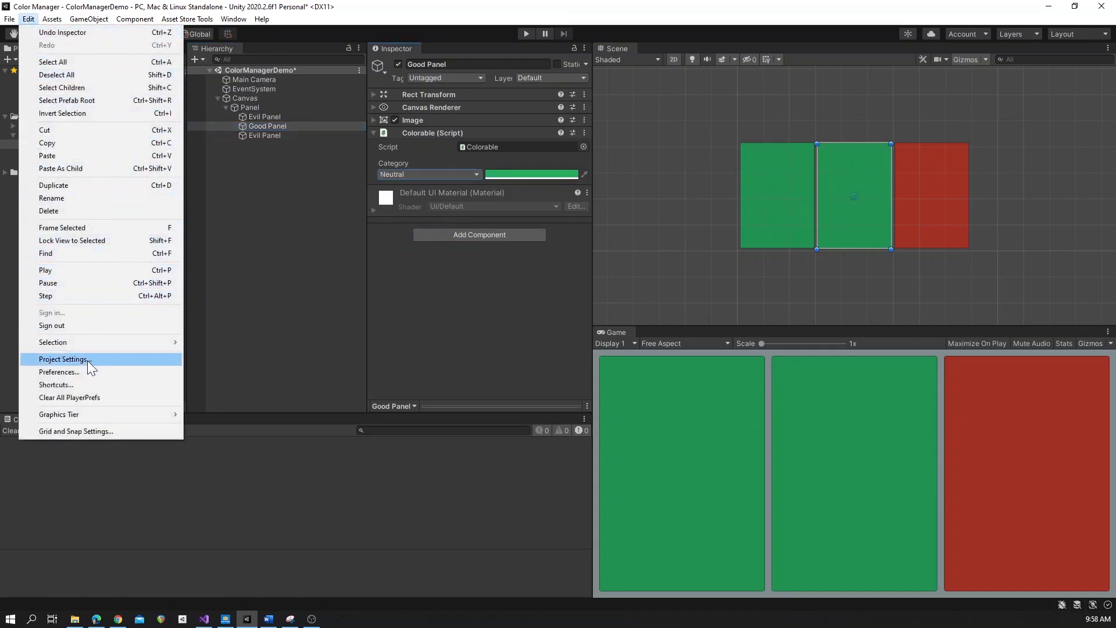
pyautogui.click(64, 359)
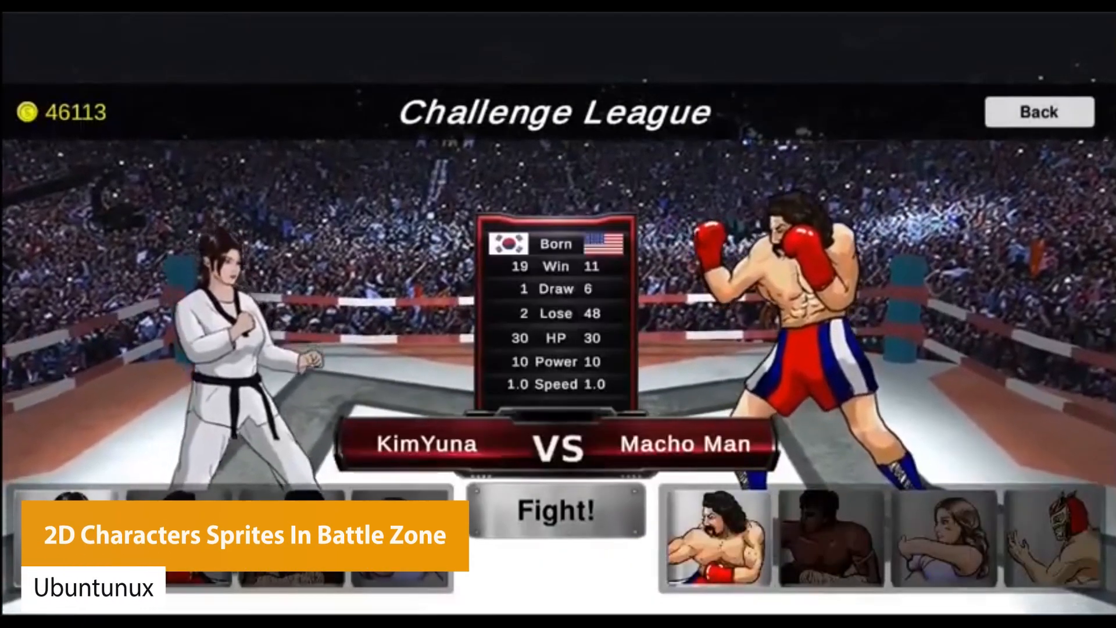
# - Start the Challenge League match between the taekwondo fighter and the boxer
pyautogui.click(558, 510)
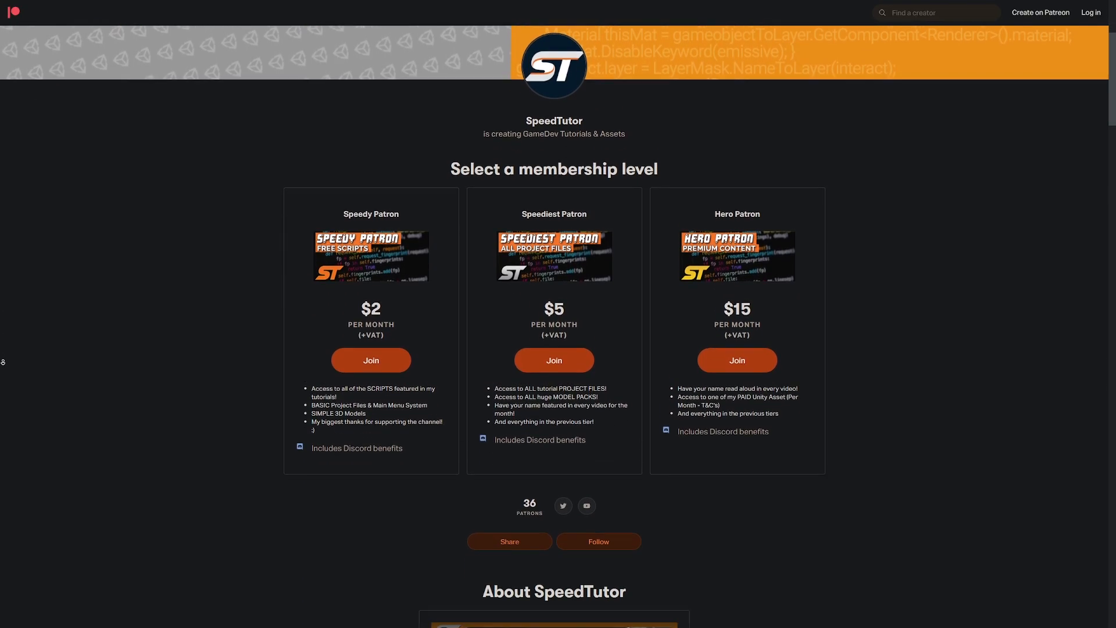
# - Scroll the SpeedTutor Patreon page down to its recent locked posts
pyautogui.scroll(-3)
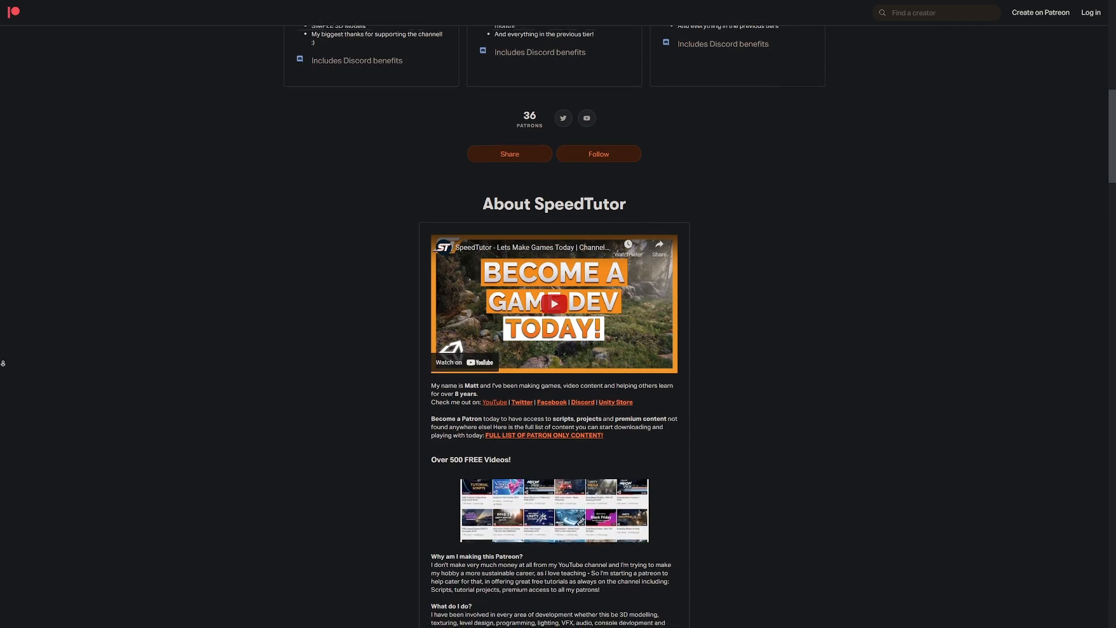
pyautogui.scroll(-3)
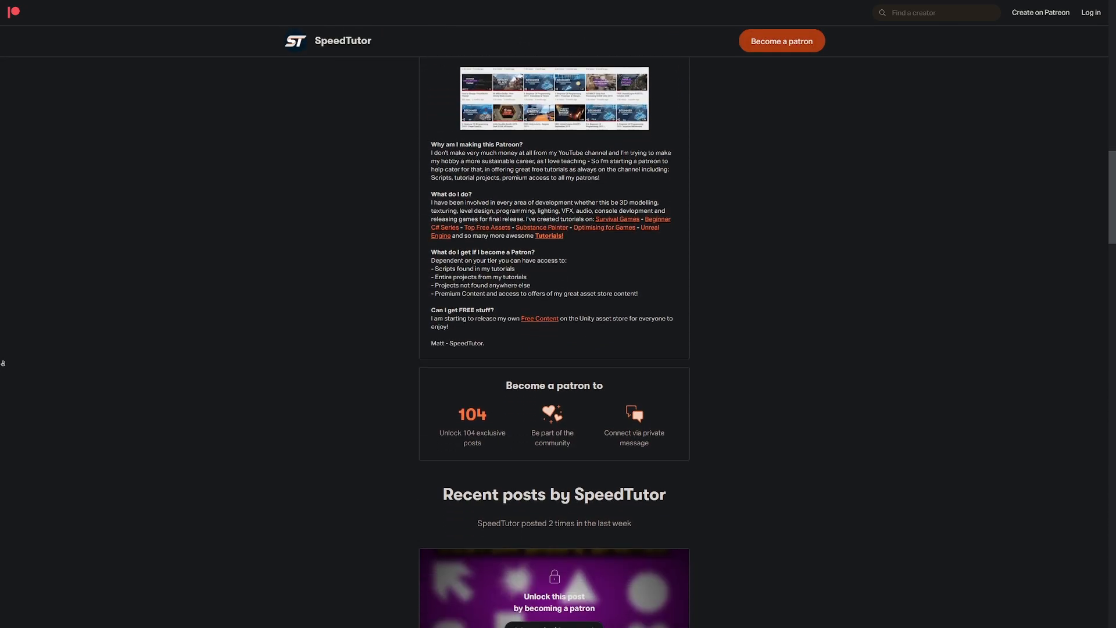
pyautogui.scroll(-3)
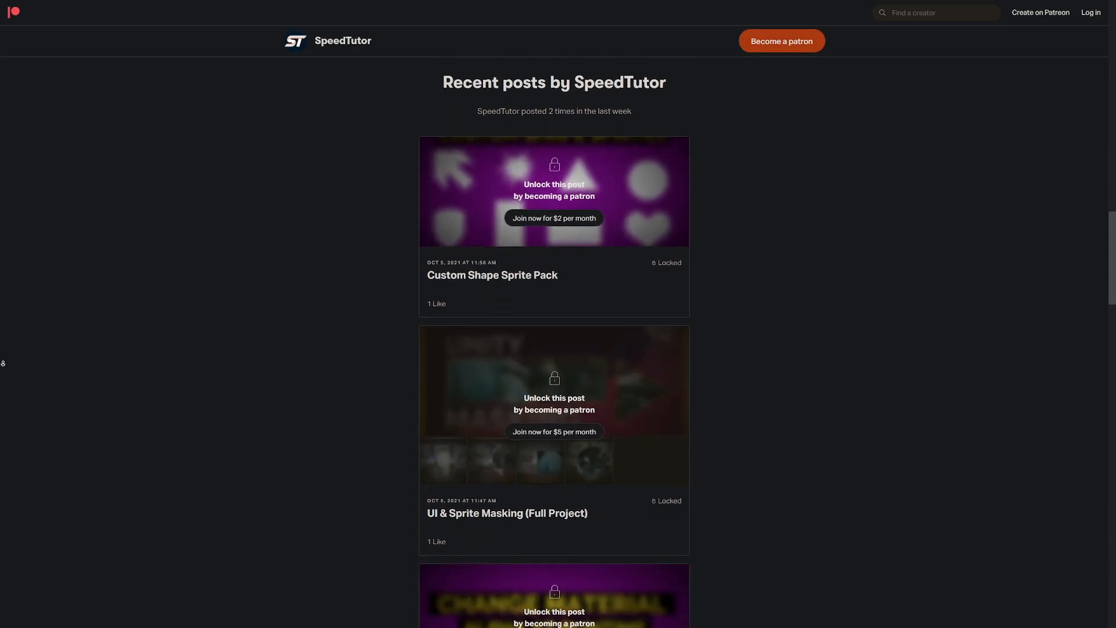